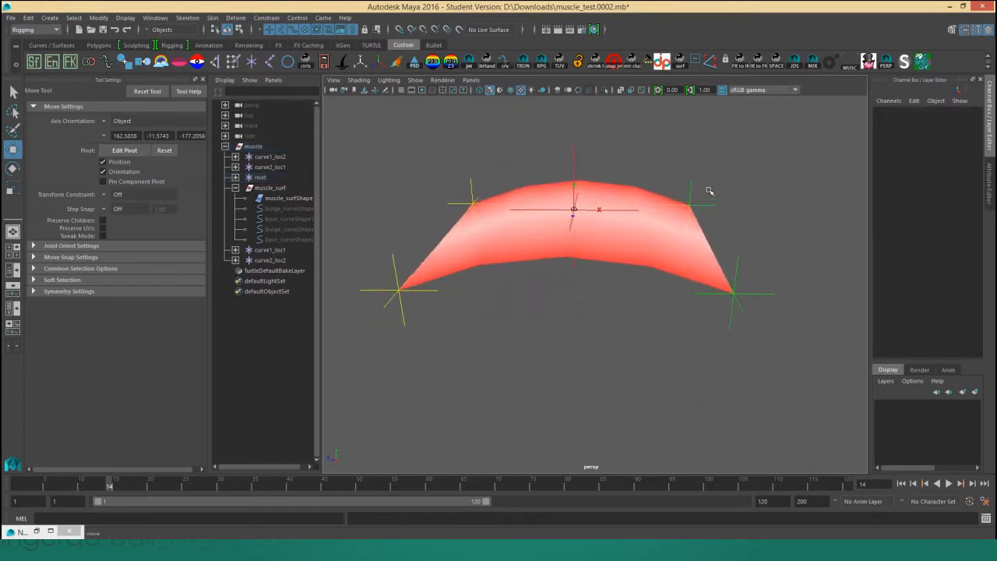
pyautogui.moveTo(394, 257)
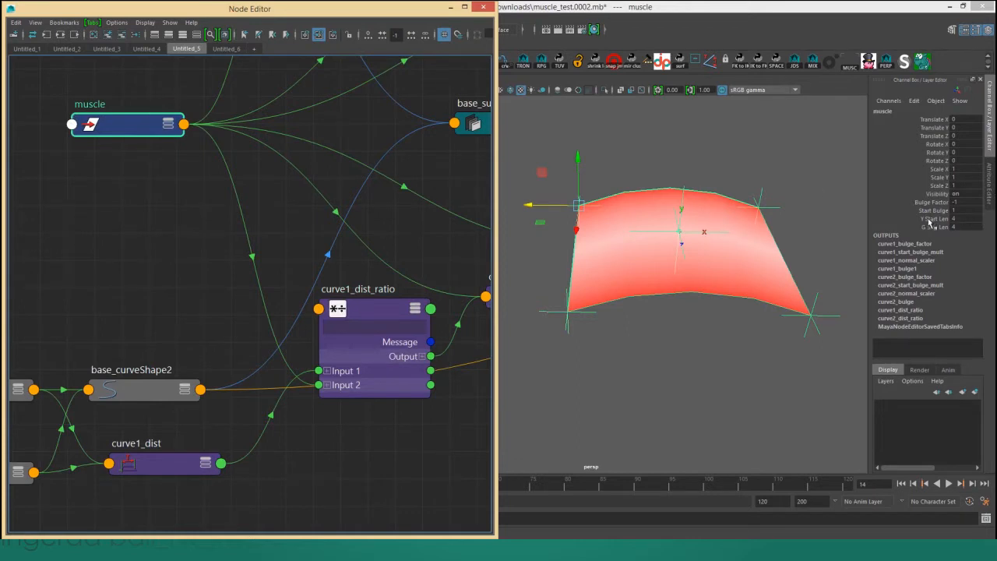
pyautogui.moveTo(327, 344)
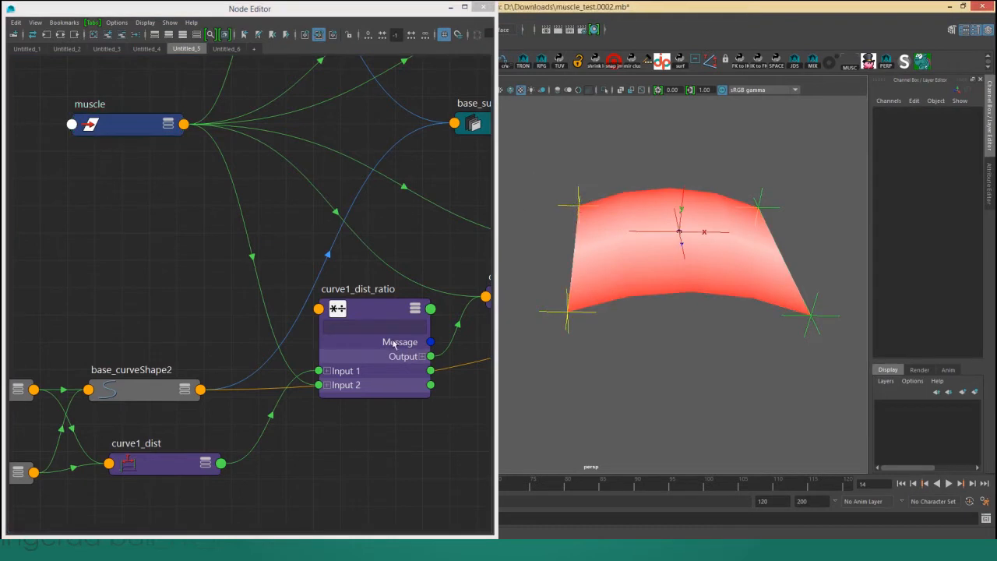
pyautogui.click(374, 324)
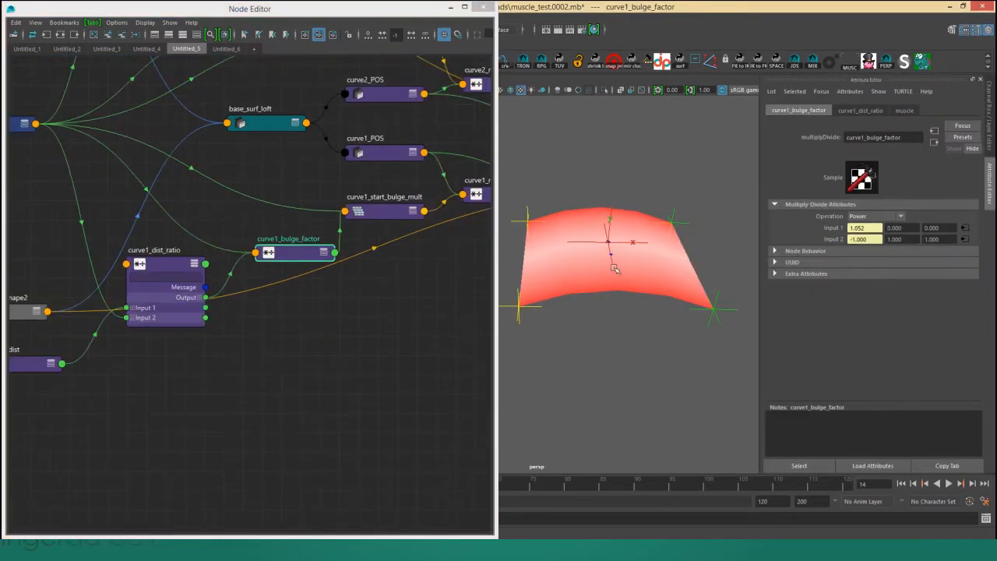
pyautogui.click(88, 147)
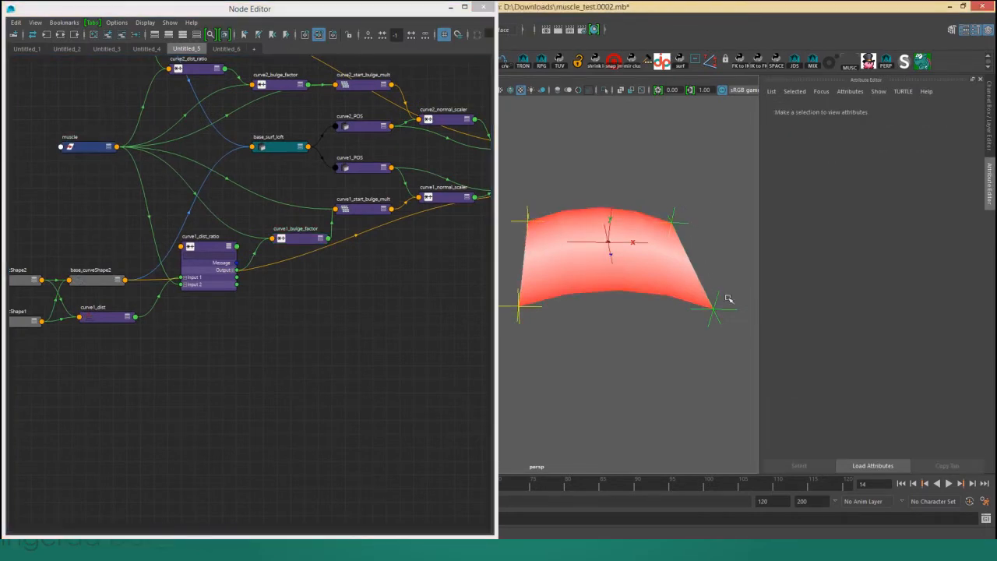
pyautogui.click(88, 146)
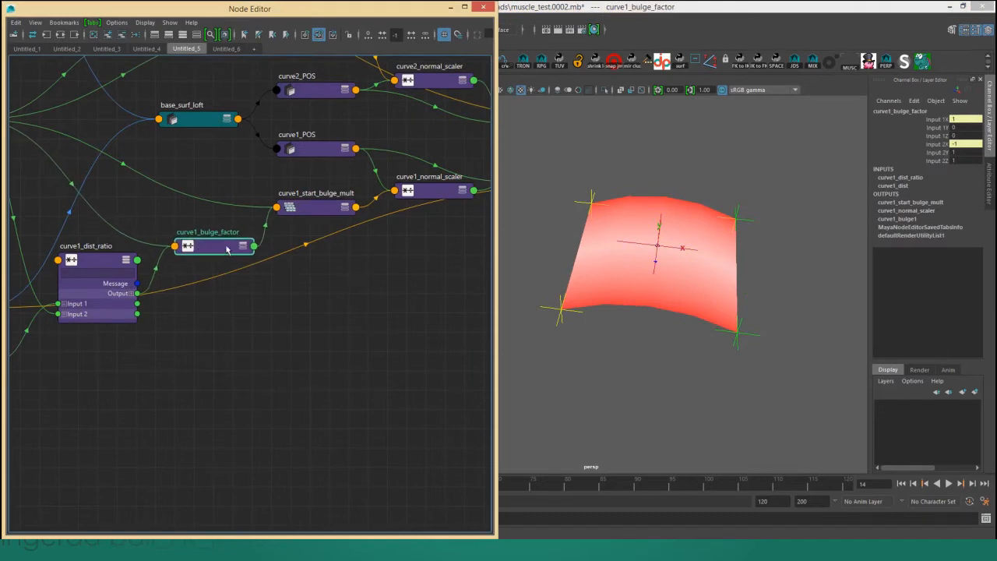
pyautogui.click(322, 205)
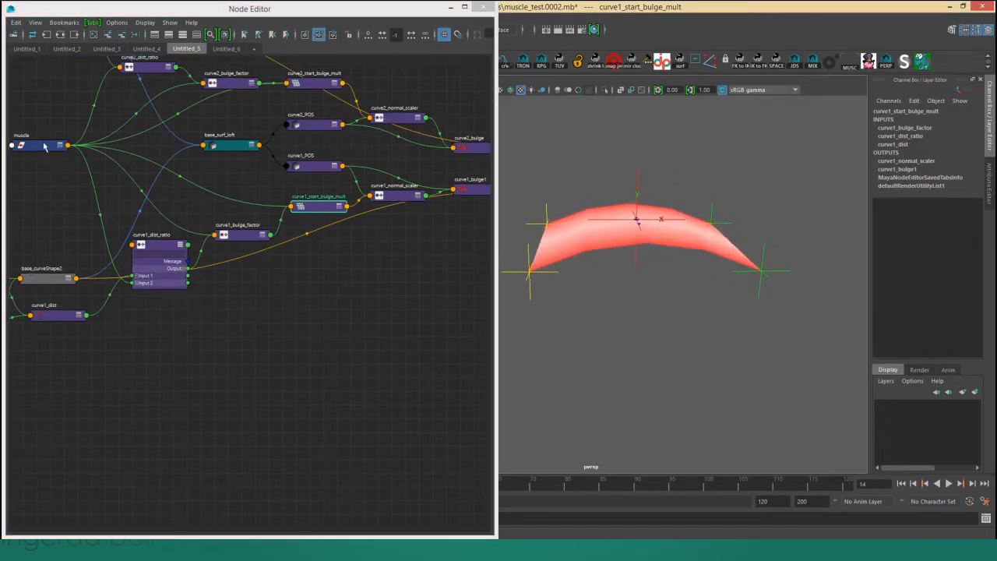
pyautogui.click(39, 145)
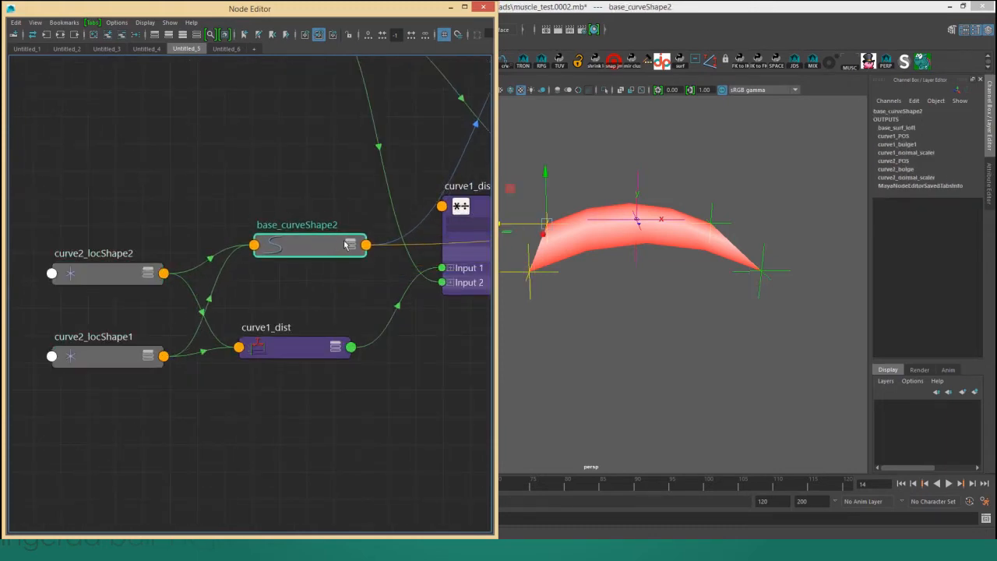
# Select the curves and loft them into loftedSurface1, driven by a loft1 node.
pyautogui.click(350, 244)
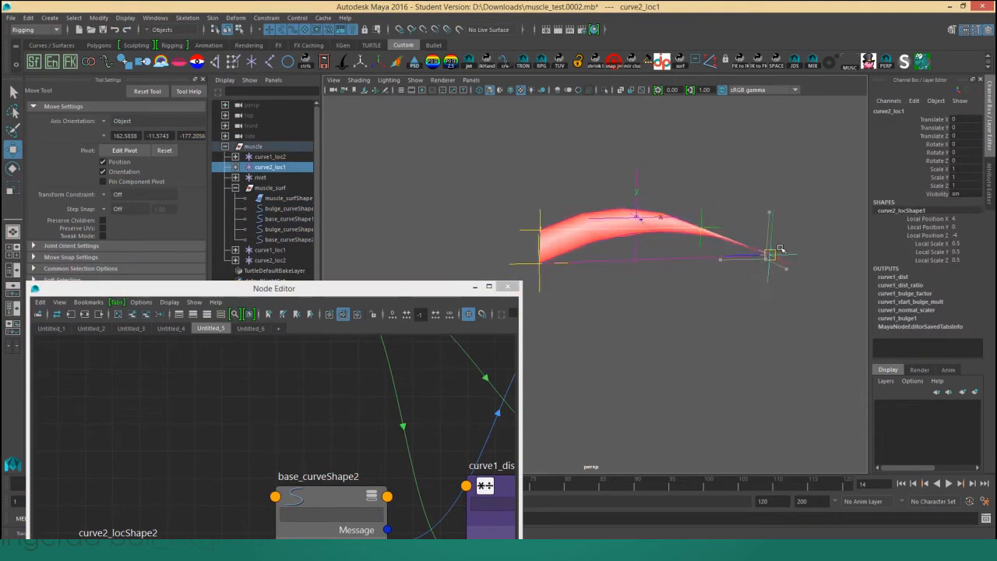
pyautogui.click(270, 188)
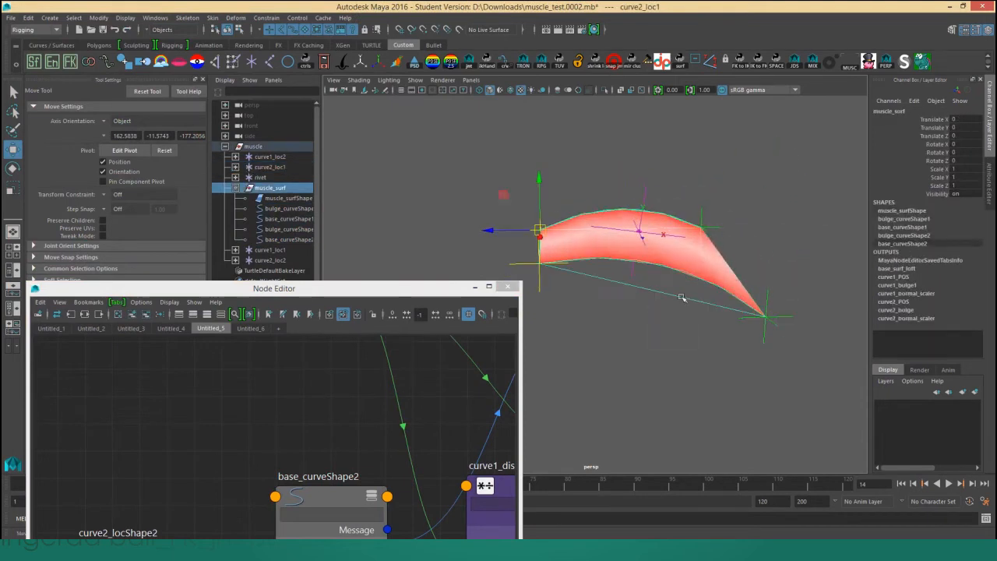
pyautogui.click(271, 167)
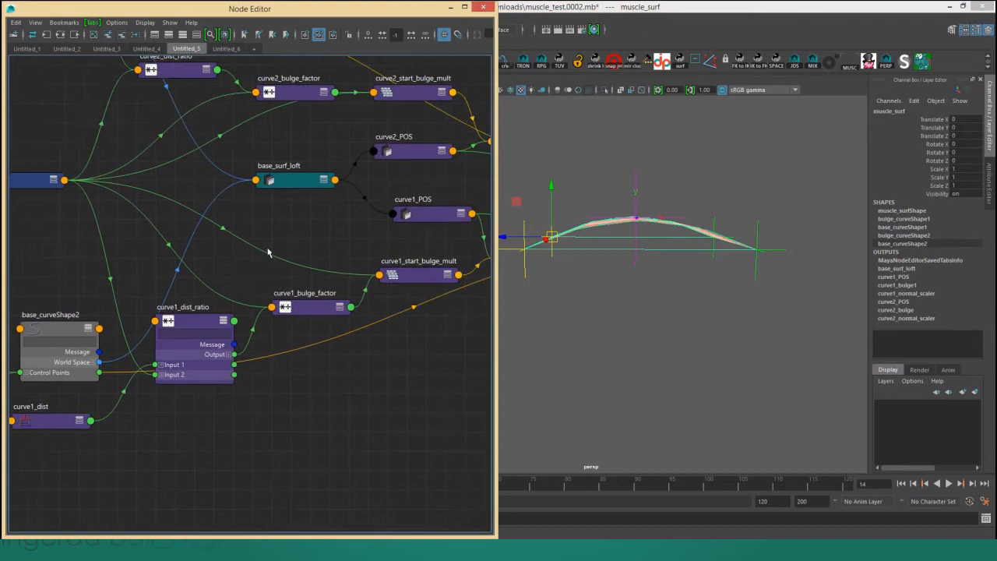
pyautogui.click(289, 180)
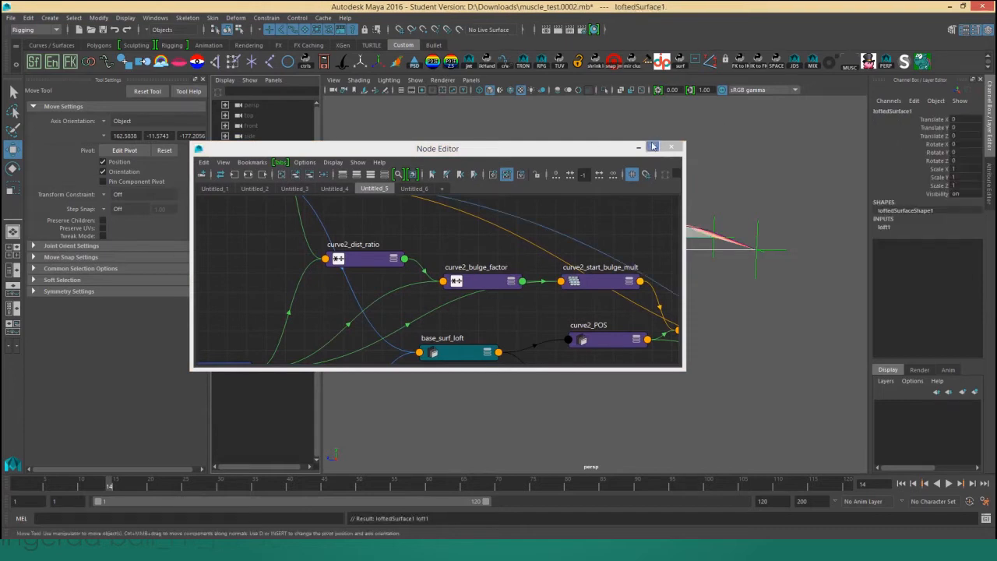
# Hide the Node Editor, then dock it left of the viewport with curve1_POS selected.
pyautogui.click(672, 147)
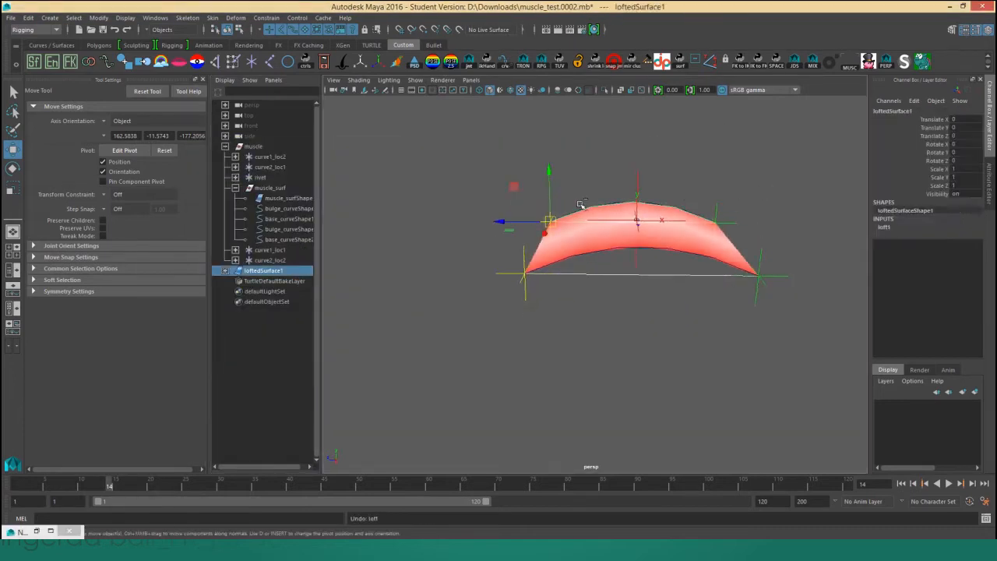
pyautogui.click(288, 229)
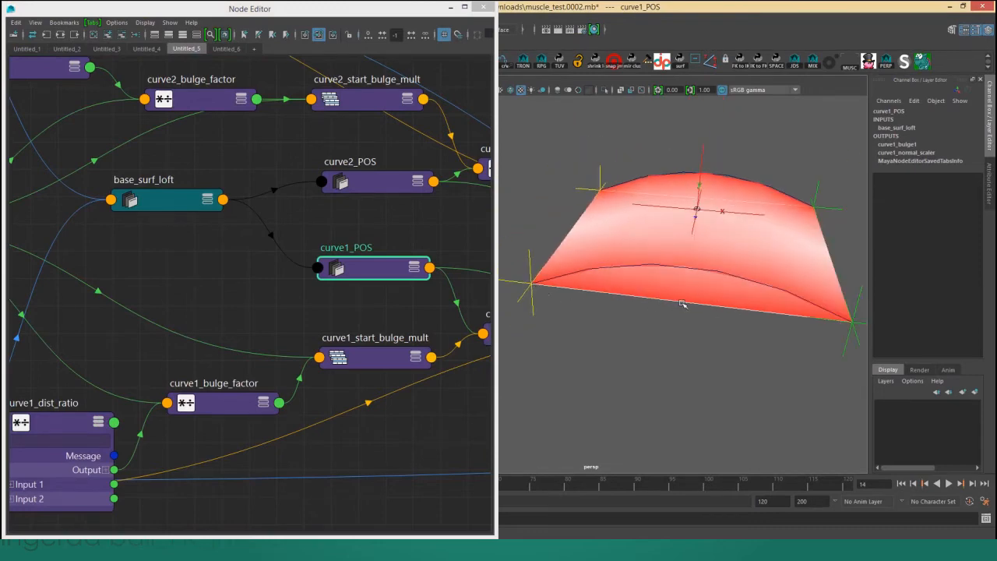
pyautogui.moveTo(687, 298)
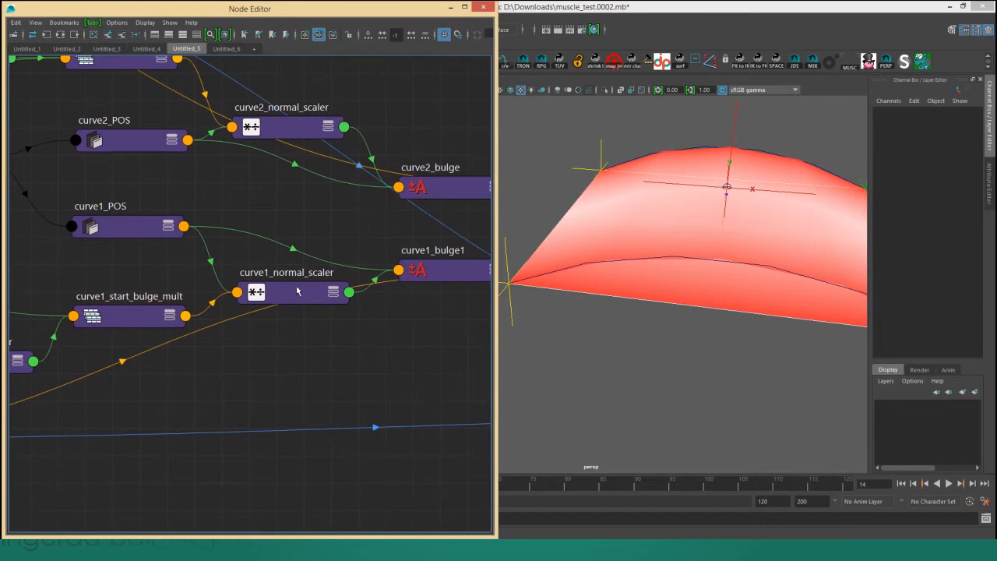
# Expand curve1_normal_scaler and move curve2_loc1 along Z to about 1.83.
pyautogui.click(287, 273)
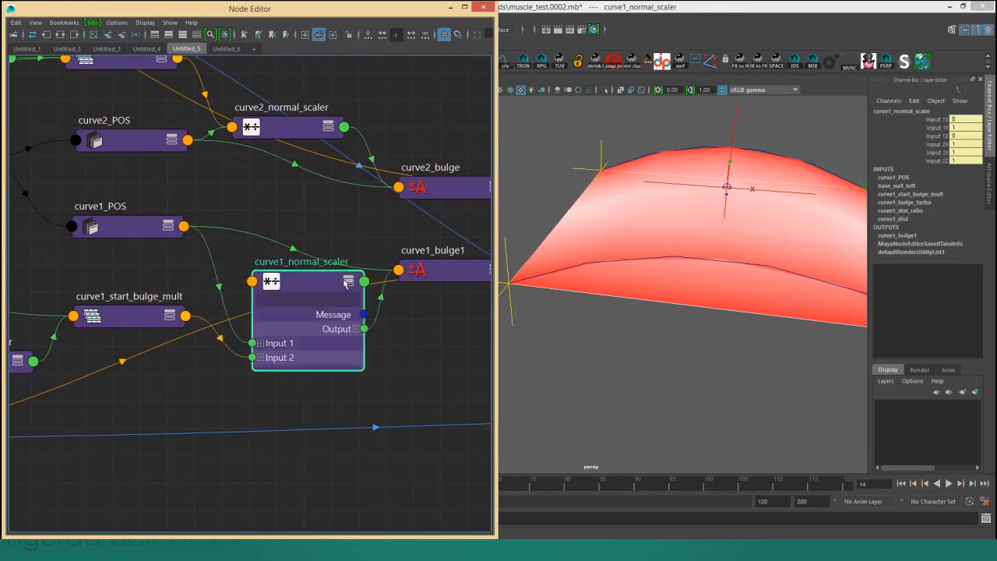
pyautogui.click(112, 333)
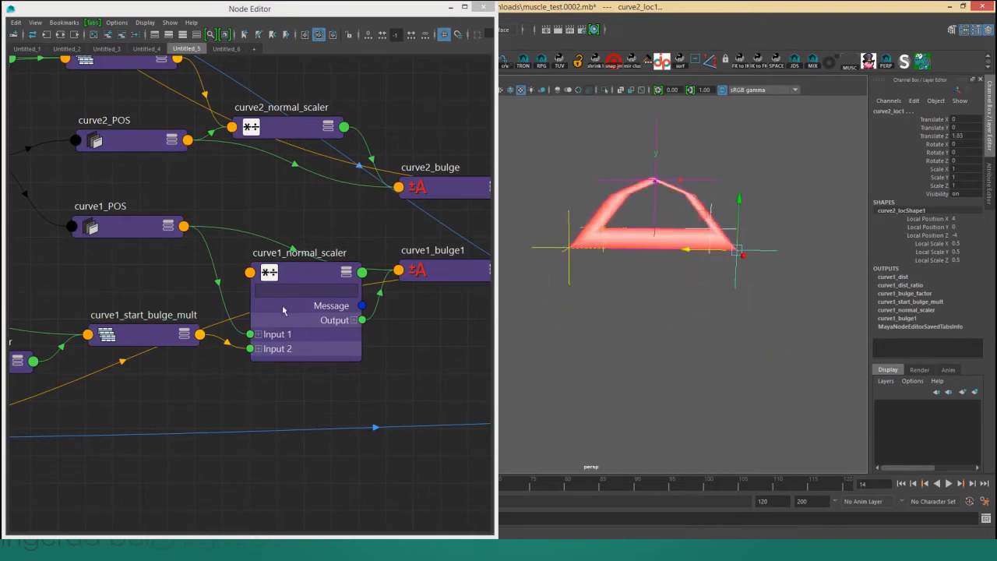
pyautogui.click(285, 257)
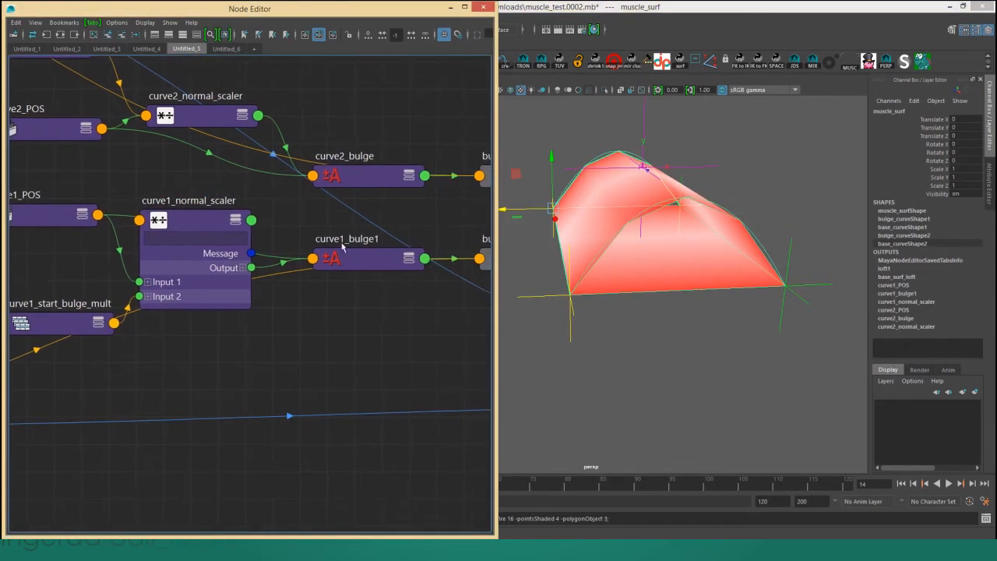
pyautogui.click(367, 259)
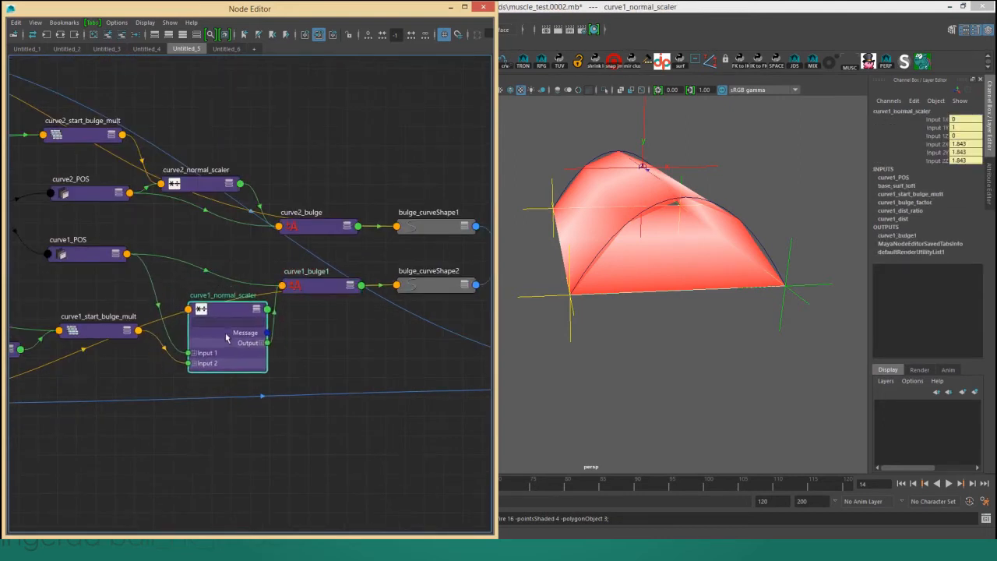
pyautogui.click(88, 254)
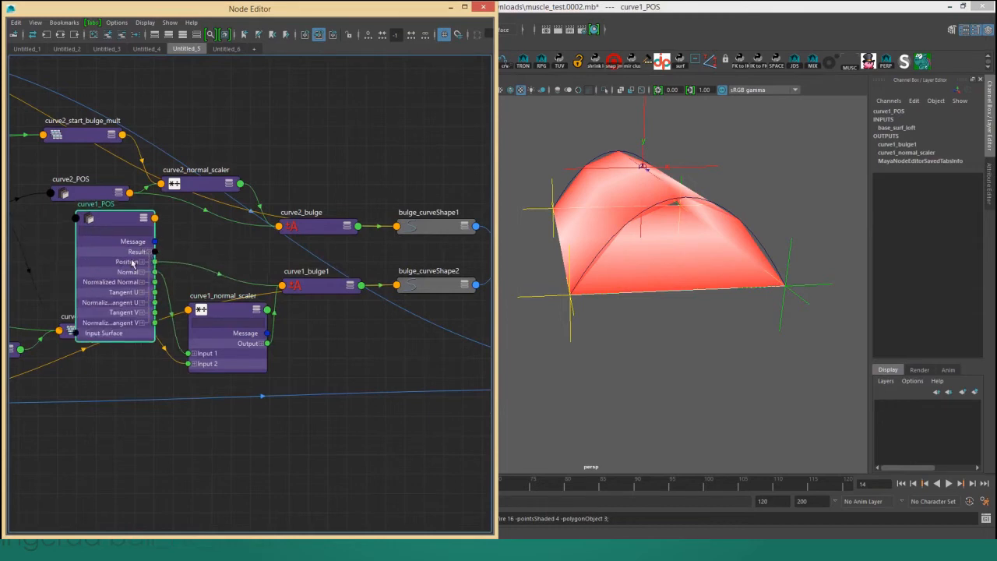
# Open pointOnSurfaceInfo1 in the Attribute Editor, sampling muscle_surfShape at U/V 0.5.
pyautogui.click(306, 285)
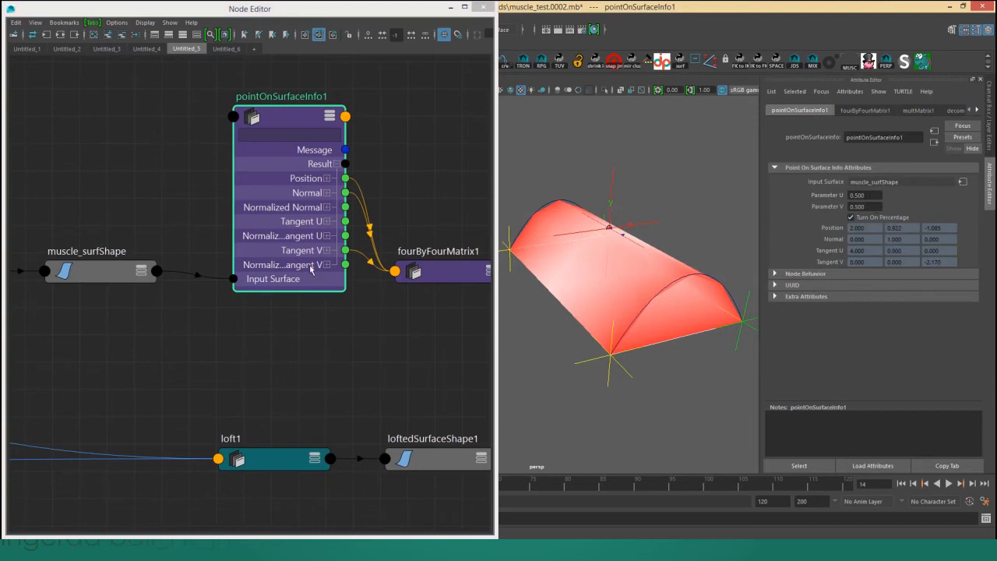
# Open the decomposeMatrix1-driven rivet in the Attribute Editor, positioned at 2, 0.922, -1.085.
pyautogui.click(437, 271)
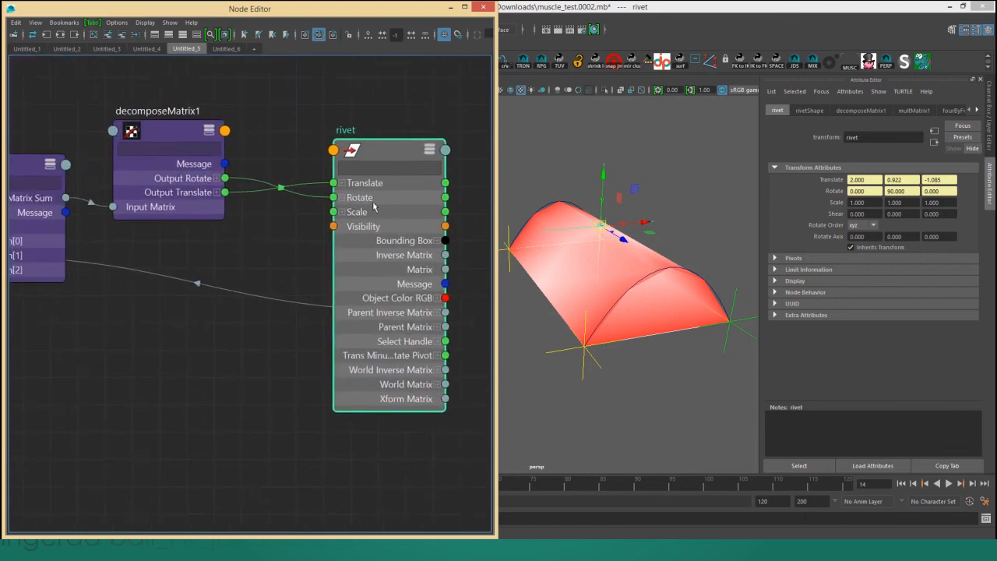
pyautogui.moveTo(382, 275)
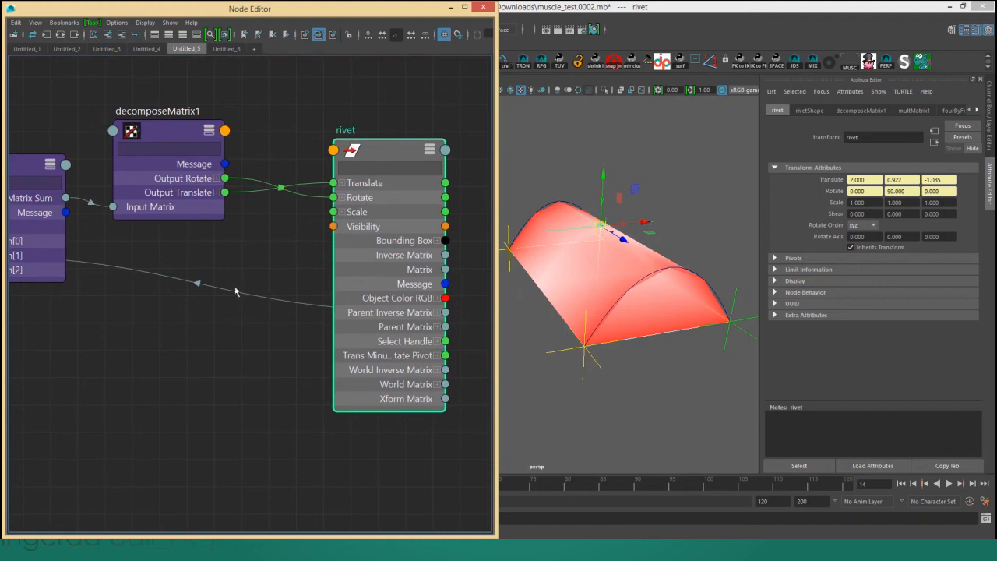
pyautogui.moveTo(423, 504)
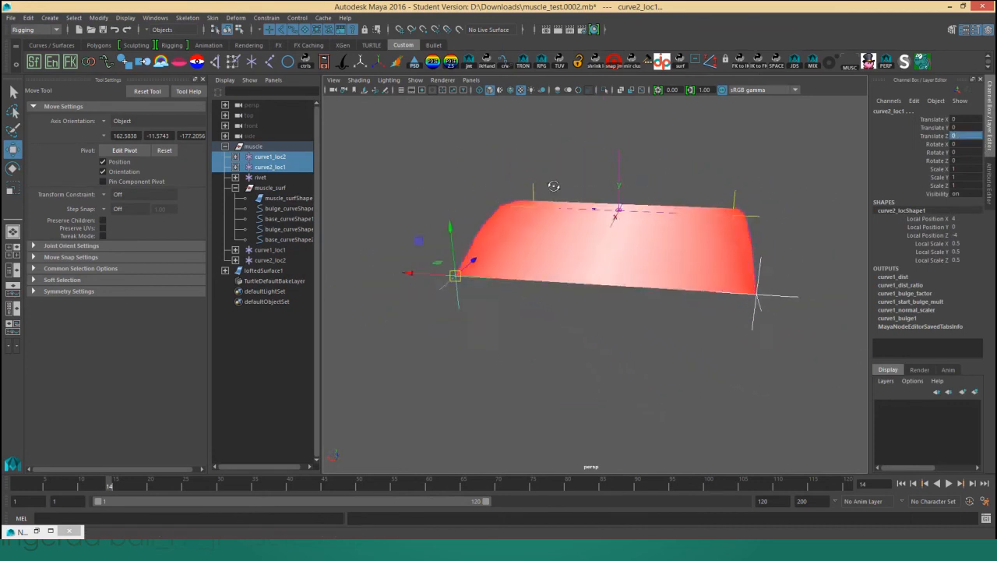
# Orbit to face the muscle sheet and select bulge_curveShape1 in the Outliner.
pyautogui.moveTo(553, 186); pyautogui.dragTo(731, 183)
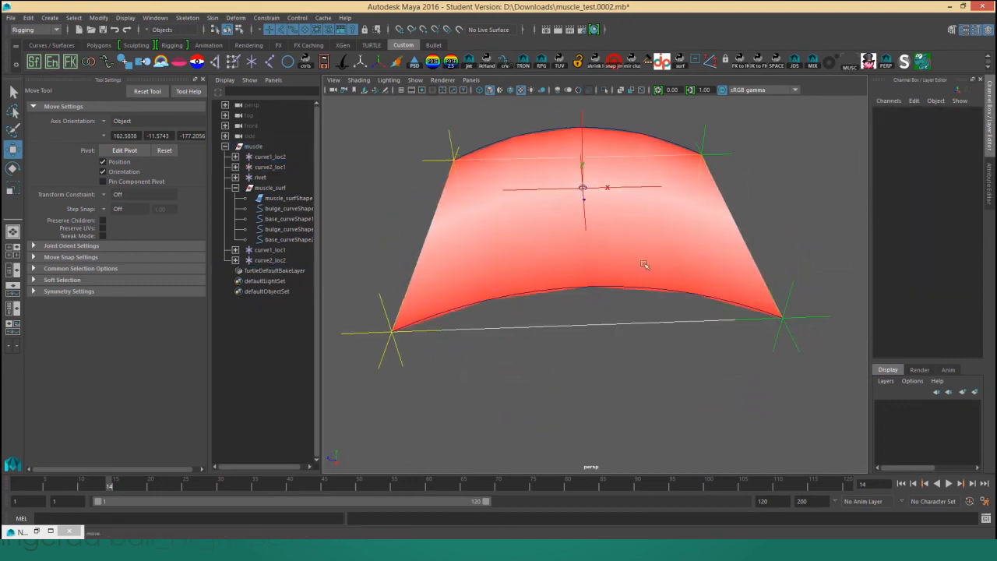
pyautogui.click(288, 208)
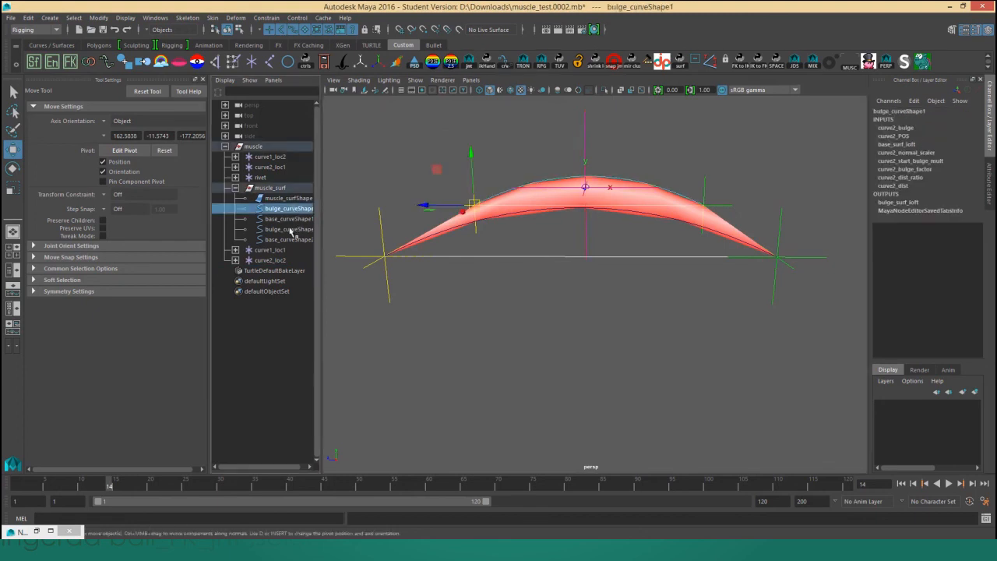